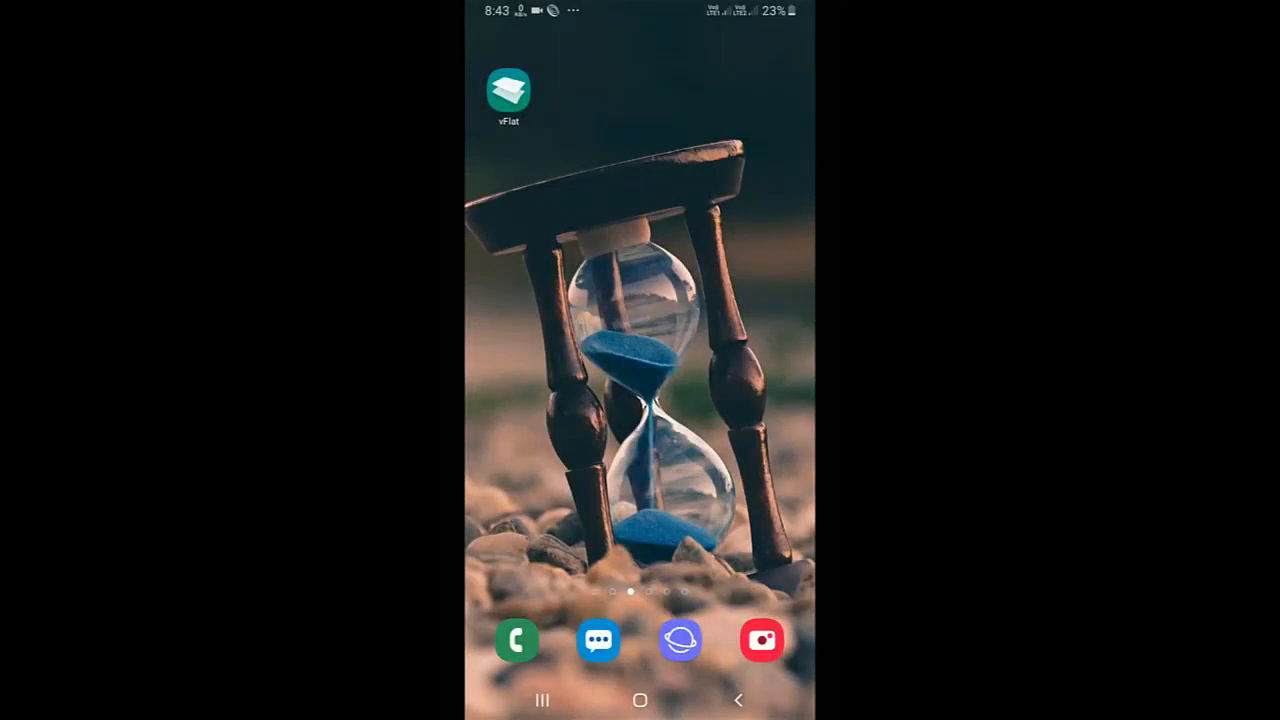
Launch vFlat from the Android home screen to reach its scanner camera.
left_click(508, 88)
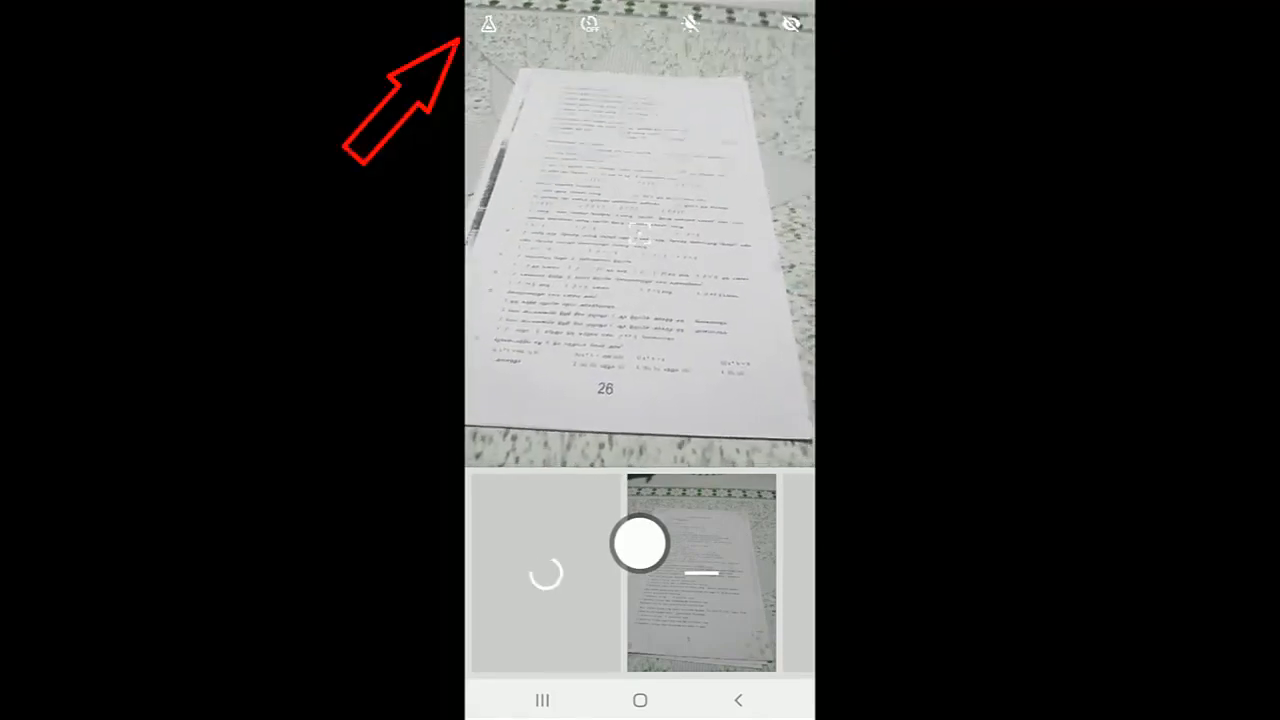
Adjust a camera option in vFlat's top bar before scanning page 26.
left_click(489, 24)
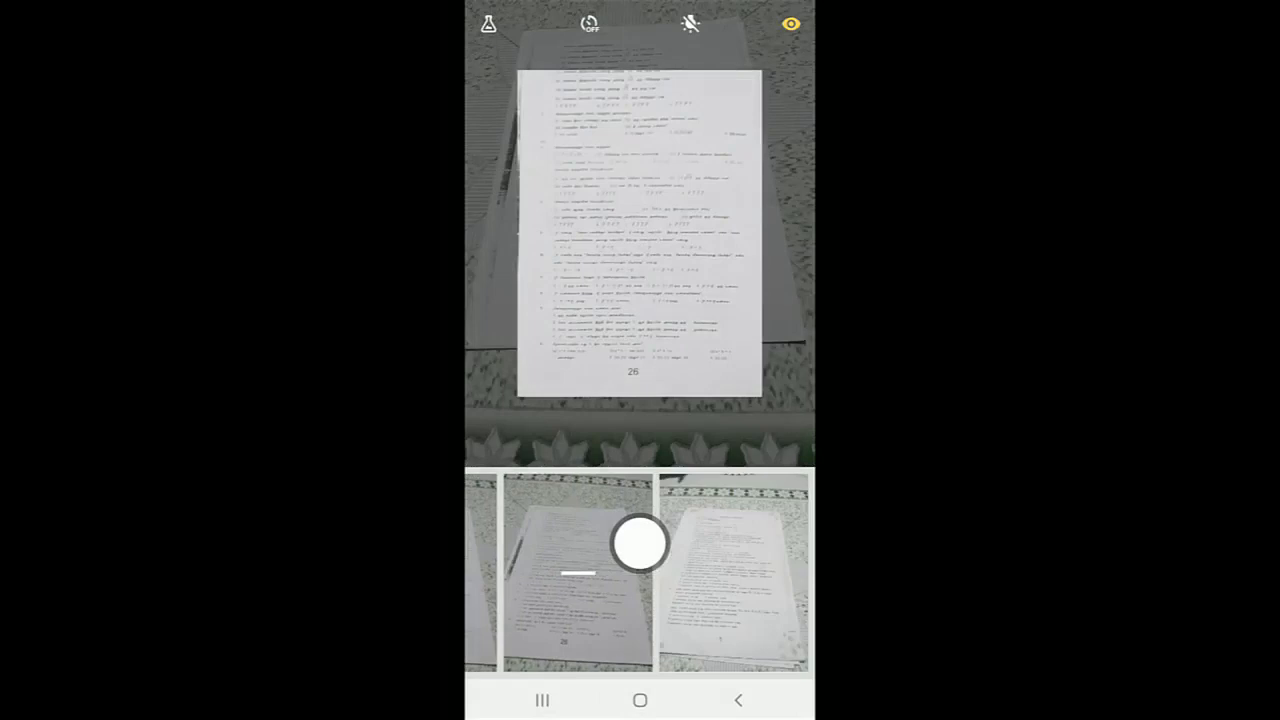
Capture the next page and open the gallery showing scanned pages 1 and 2.
left_click(640, 543)
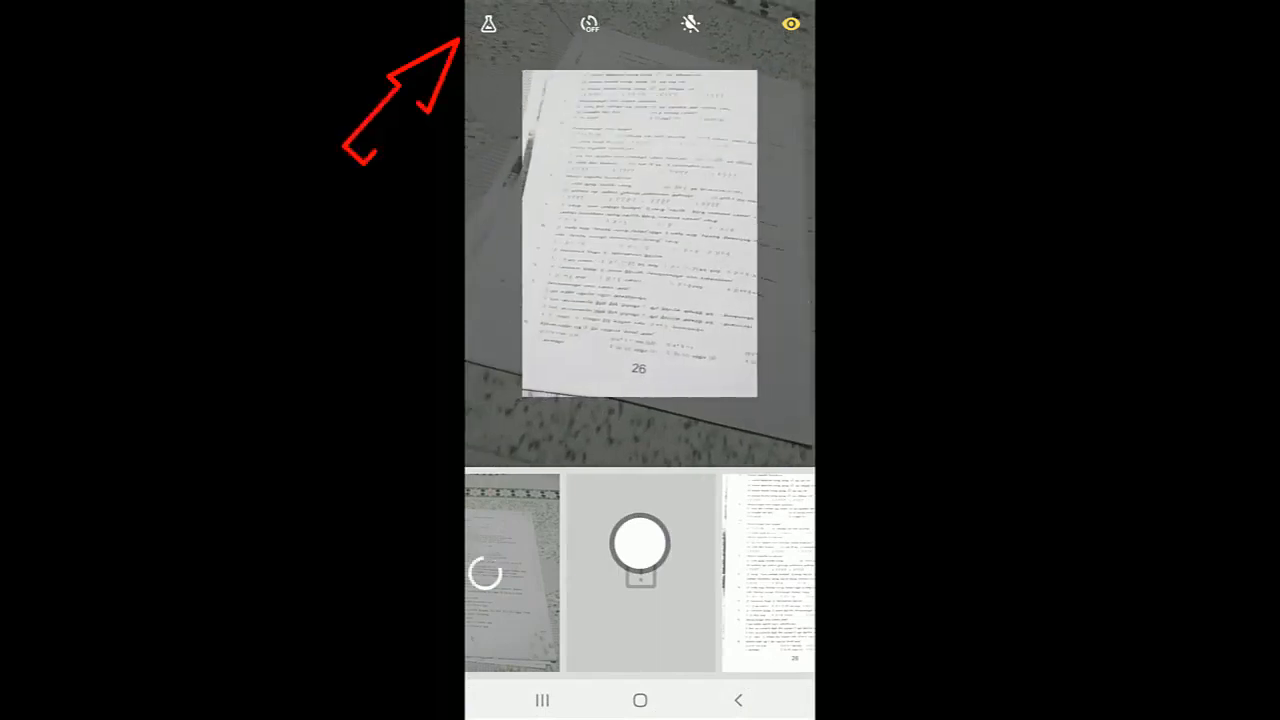
left_click(488, 24)
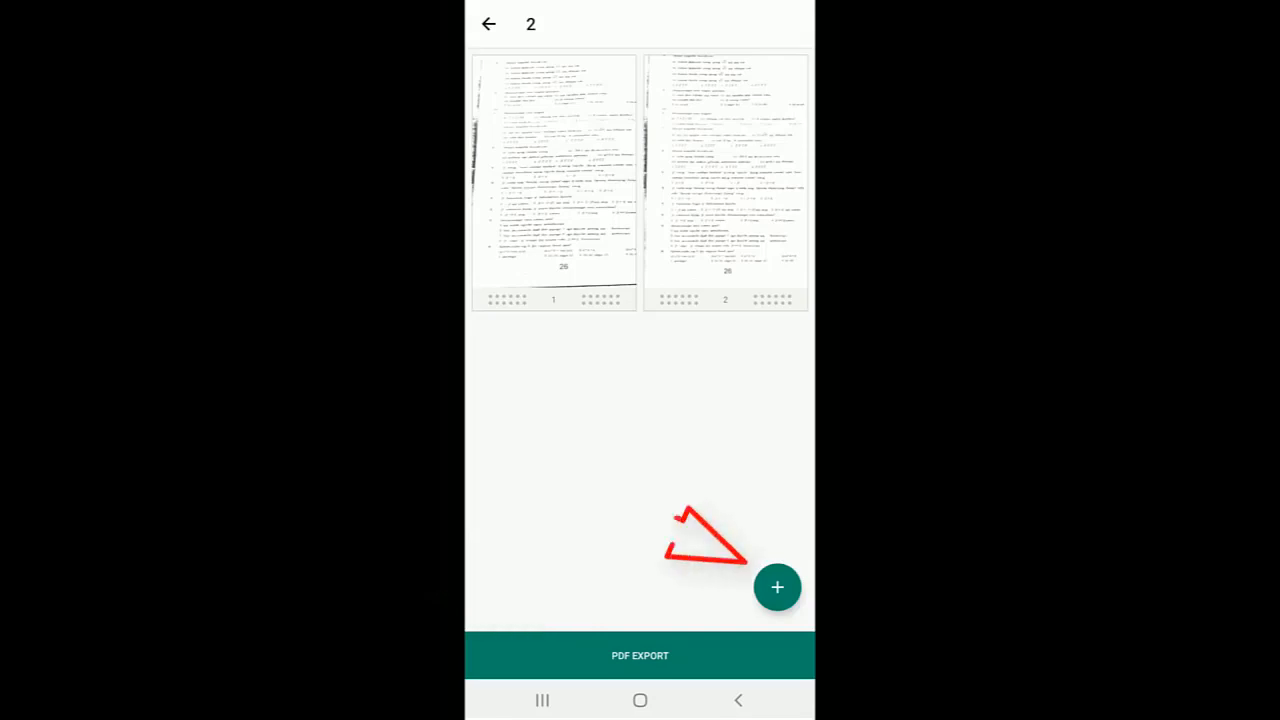
Export both scanned pages as a PDF saved to the Documents folder.
left_click(639, 655)
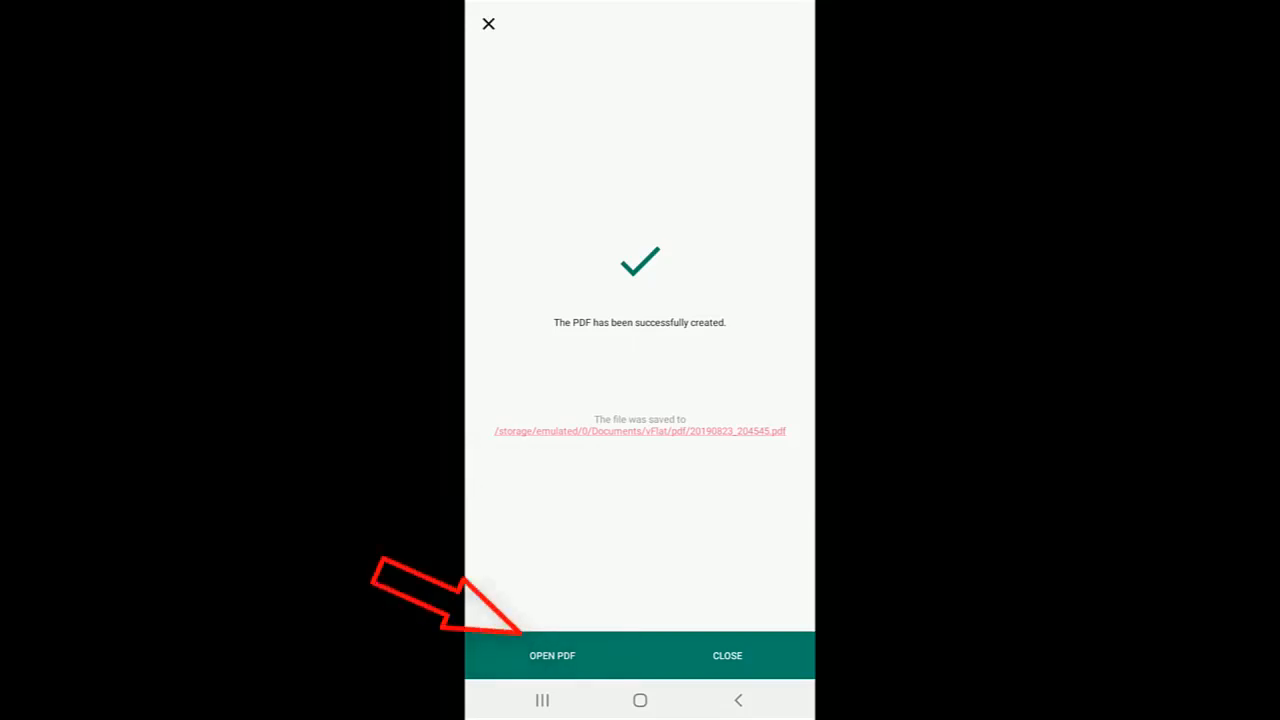
left_click(552, 655)
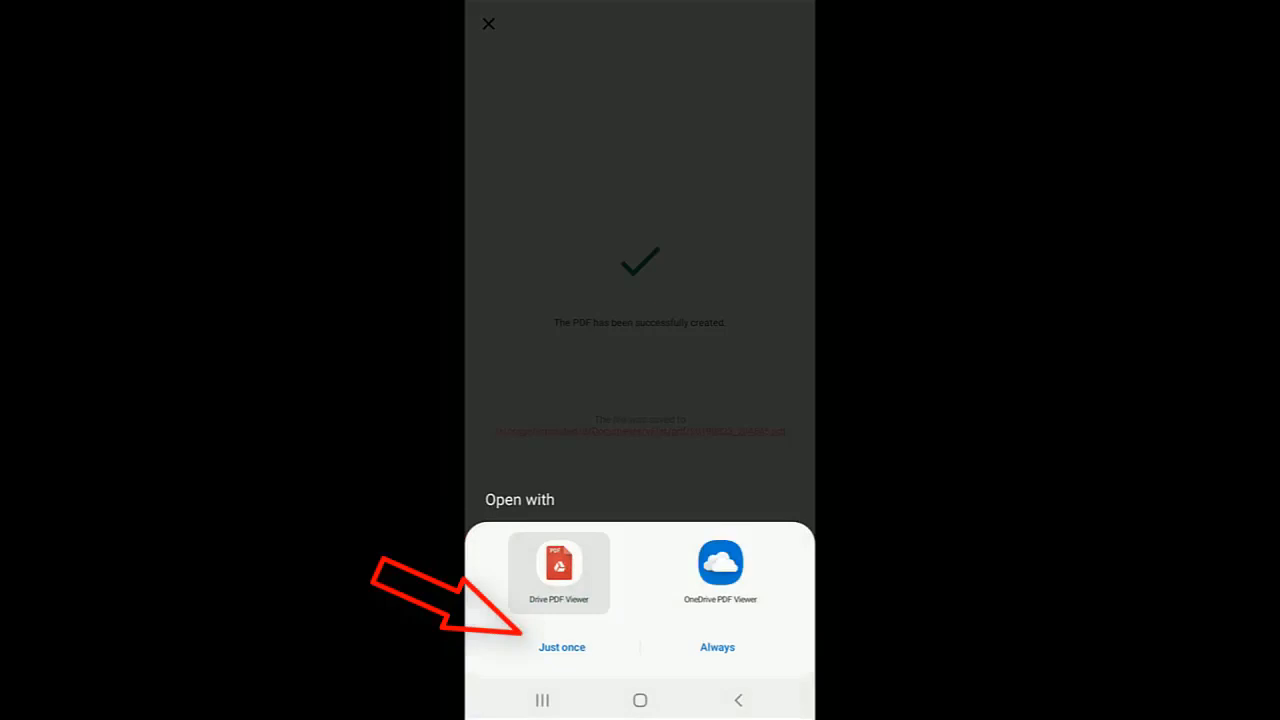
left_click(561, 647)
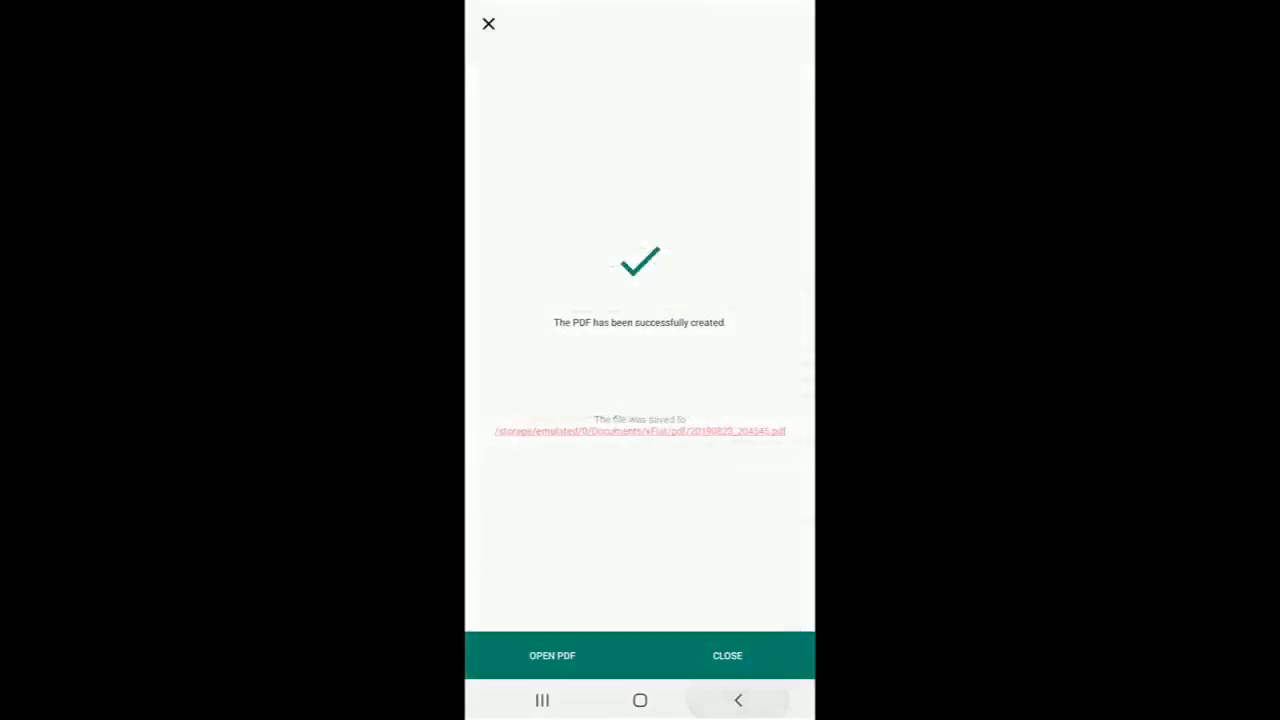